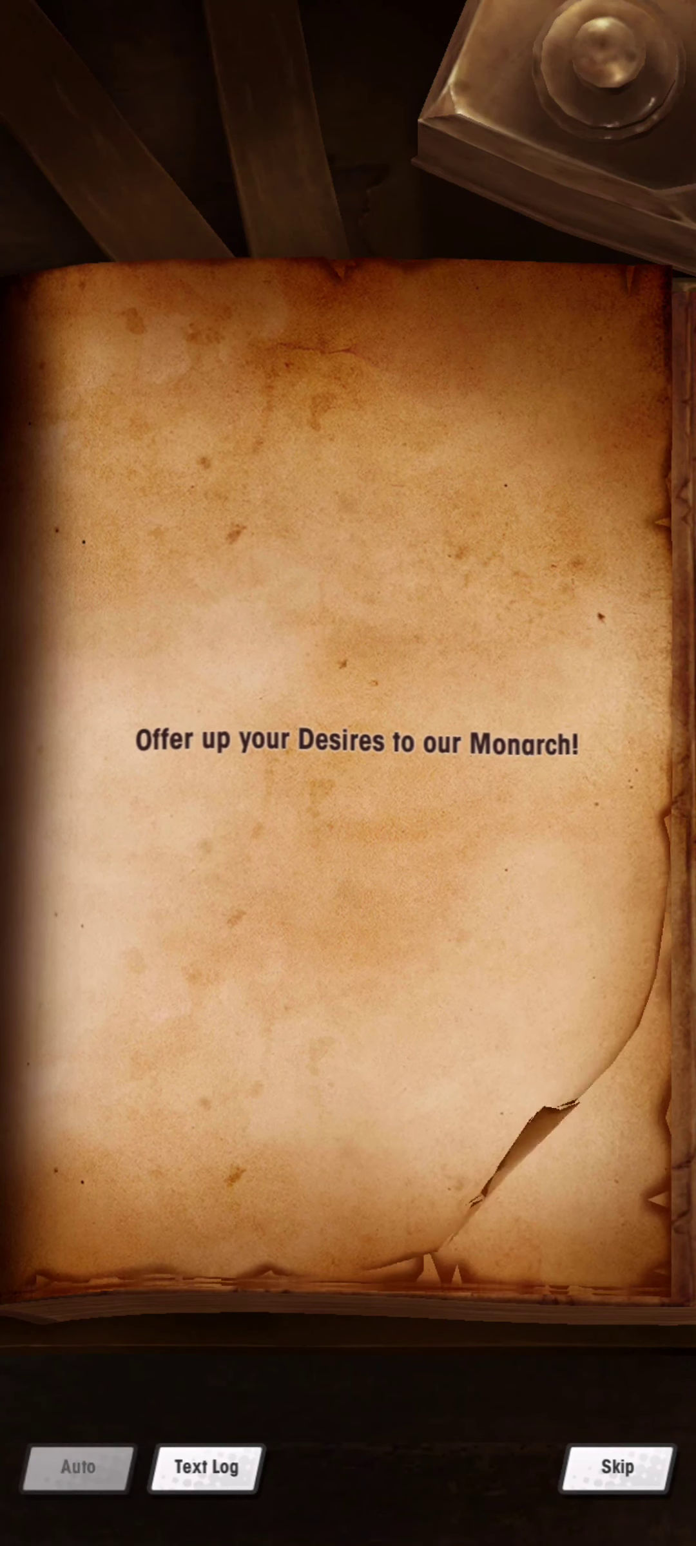
Advance the storybook to the page about strange people arriving in town
click(348, 769)
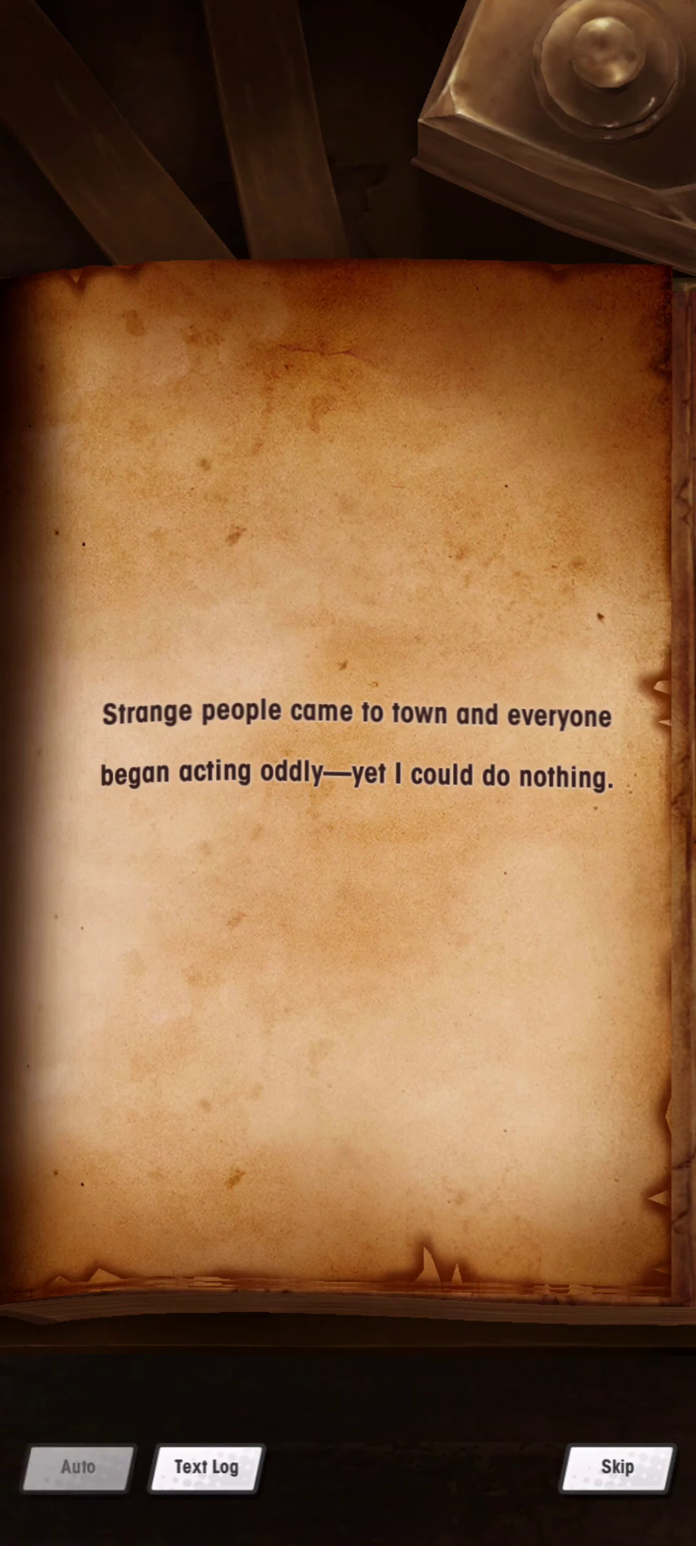